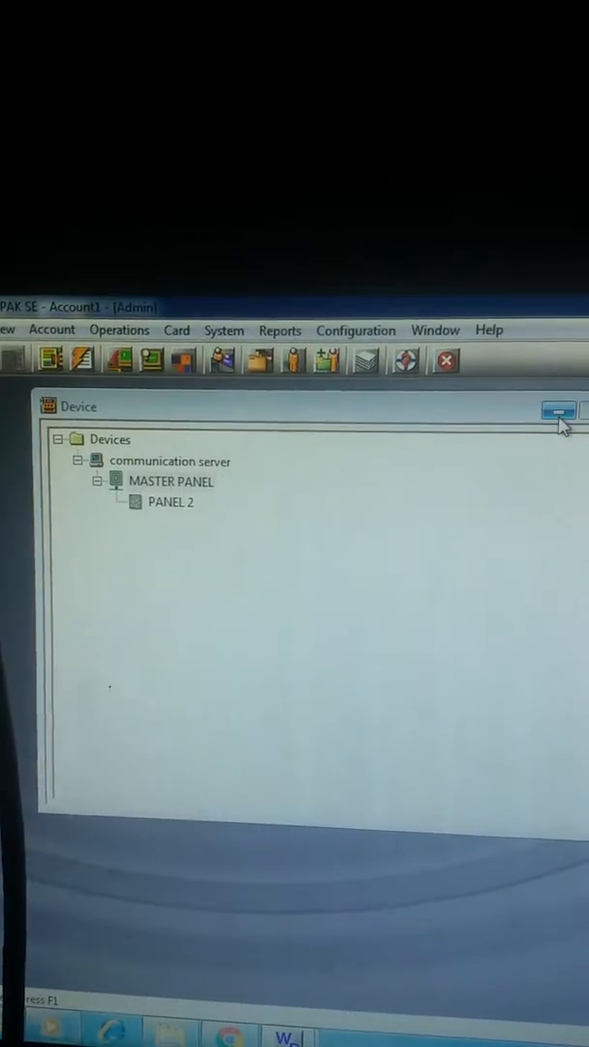
Close the Device window listing the communication server and panels.
{"action": "left_click", "coordinate": [354, 329]}
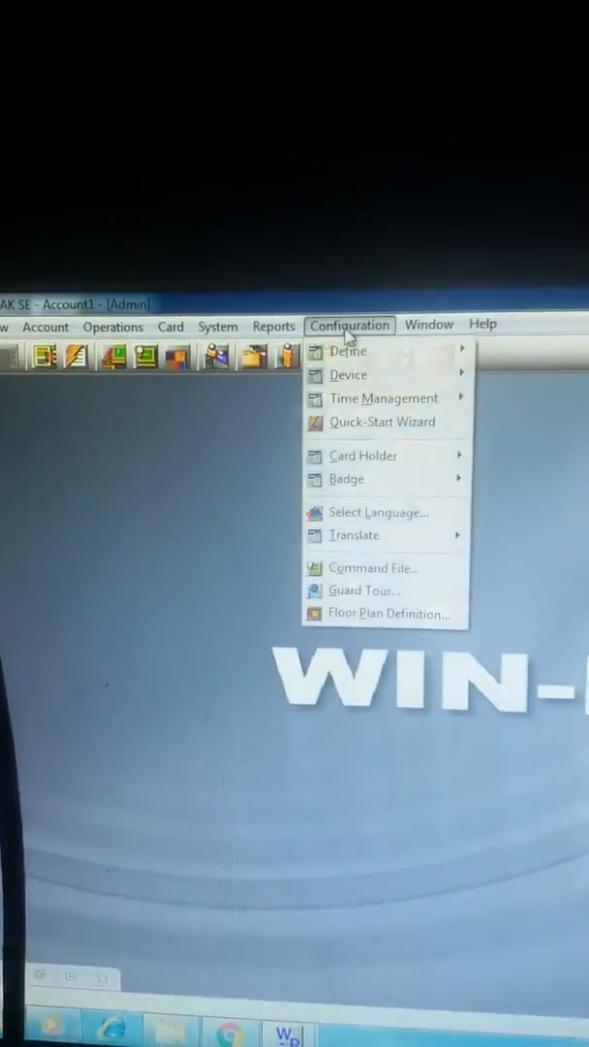
{"action": "mouse_move", "coordinate": [359, 384]}
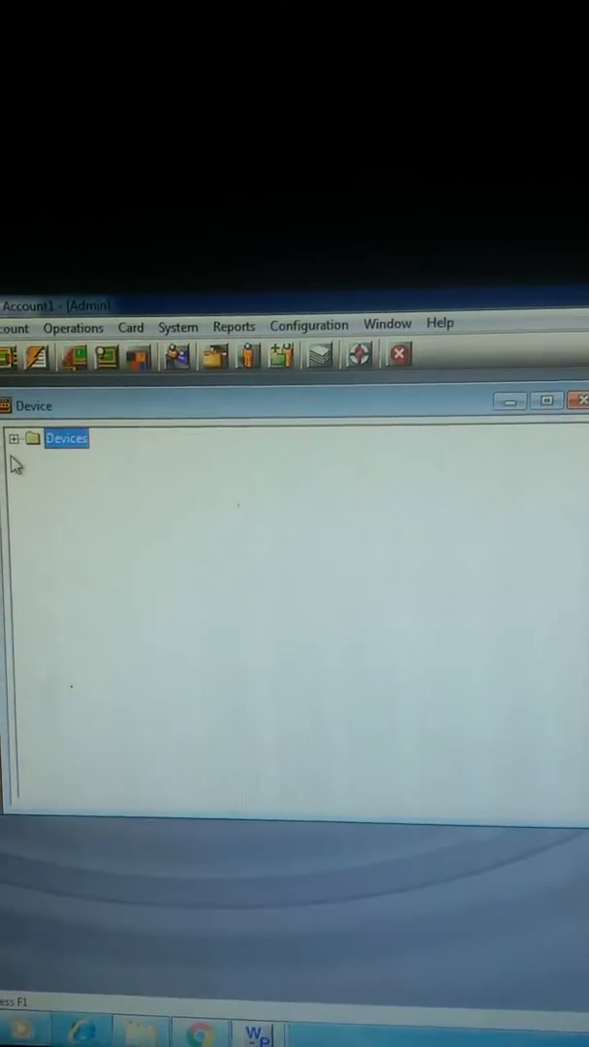
Expand Devices, communication server and MASTER PANEL to reveal PANEL 2, then select MASTER PANEL.
{"action": "left_click", "coordinate": [13, 438]}
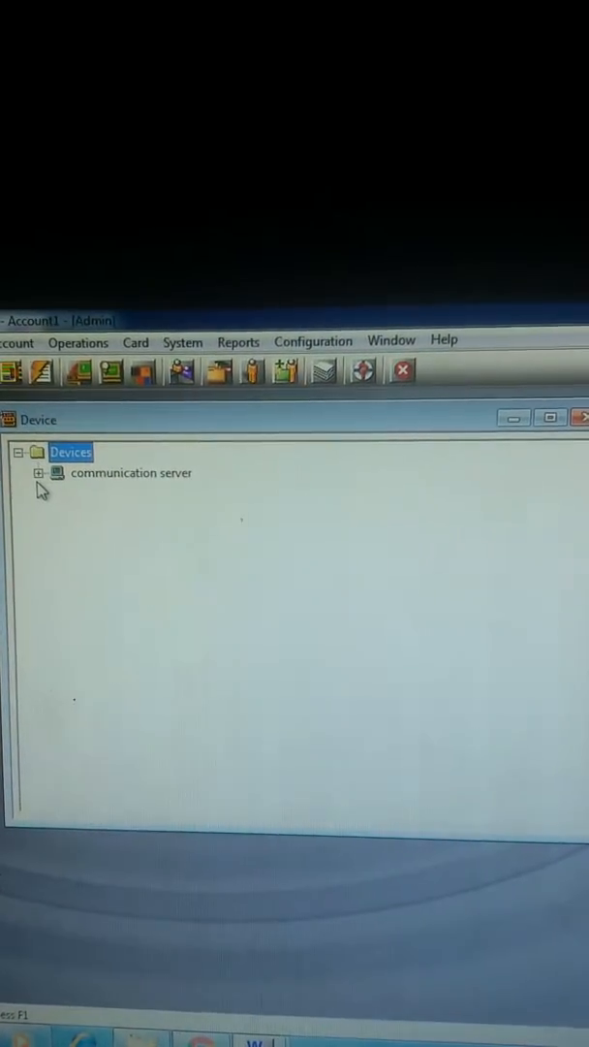
{"action": "left_click", "coordinate": [43, 473]}
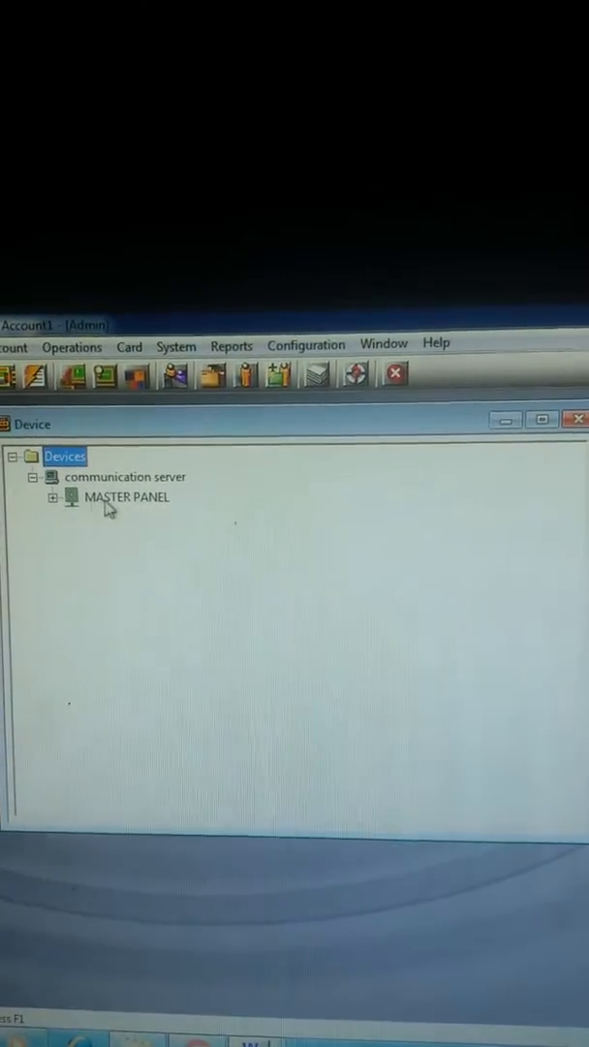
{"action": "left_click", "coordinate": [54, 498]}
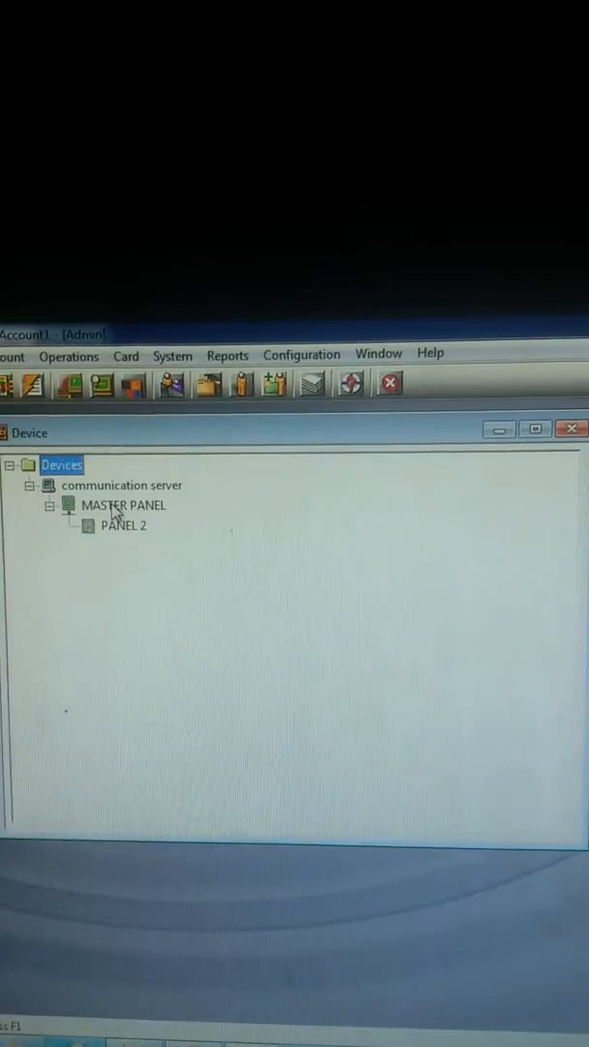
{"action": "left_click", "coordinate": [121, 508]}
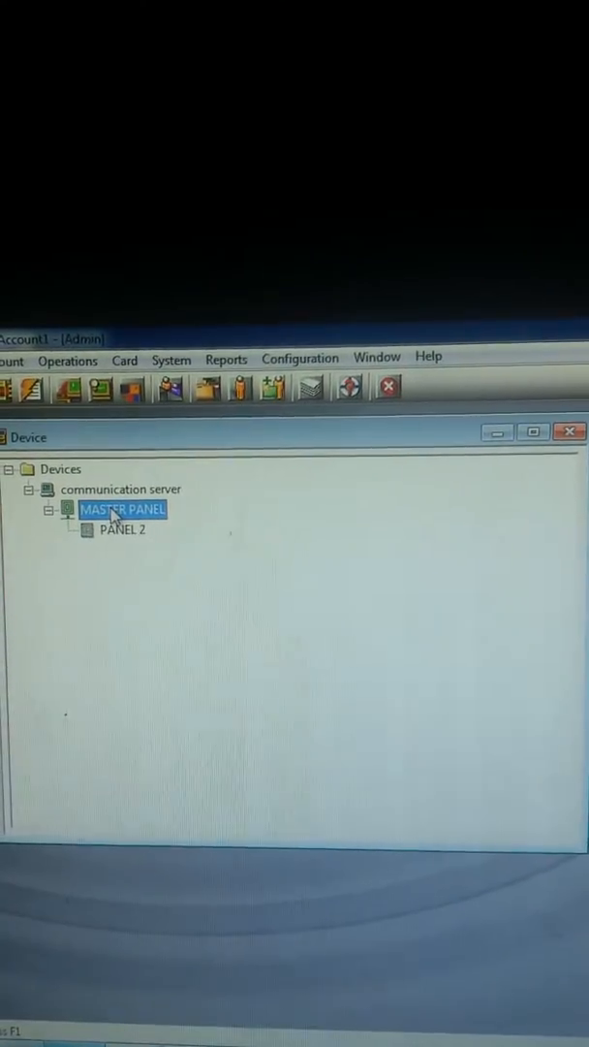
Choose Configure for MASTER PANEL to show its TCP/IP and panel settings.
{"action": "right_click", "coordinate": [116, 508]}
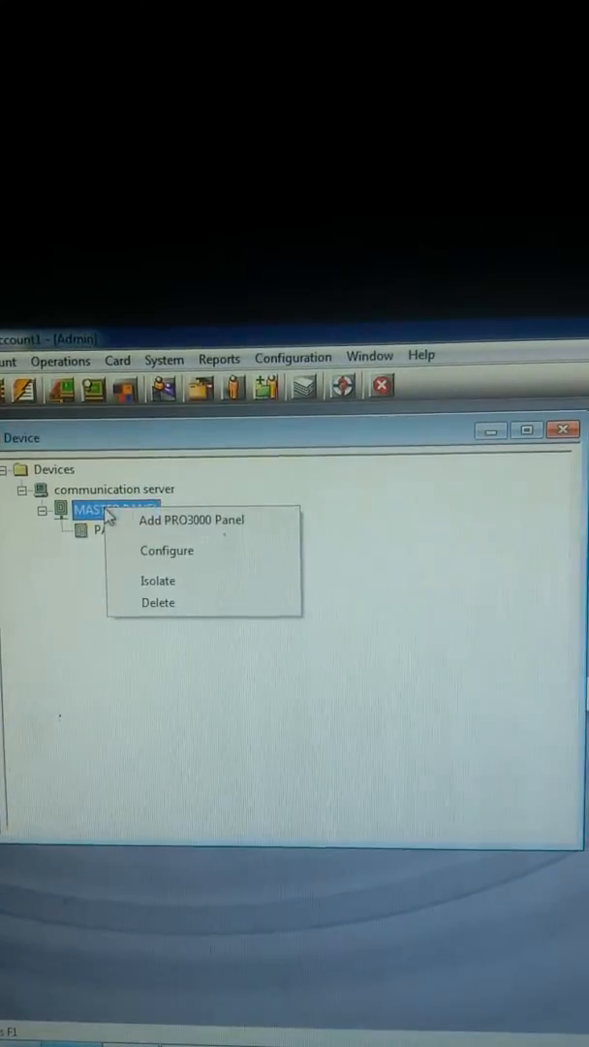
{"action": "left_click", "coordinate": [167, 550]}
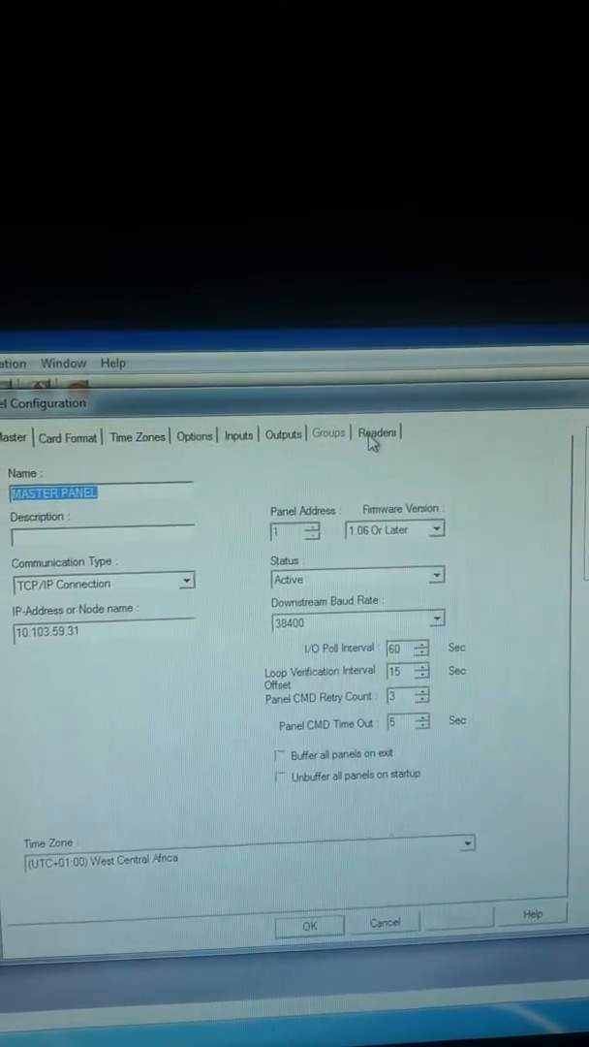
Show the Readers page and select reader 2 - master - BACK OFFICE.
{"action": "left_click", "coordinate": [380, 432]}
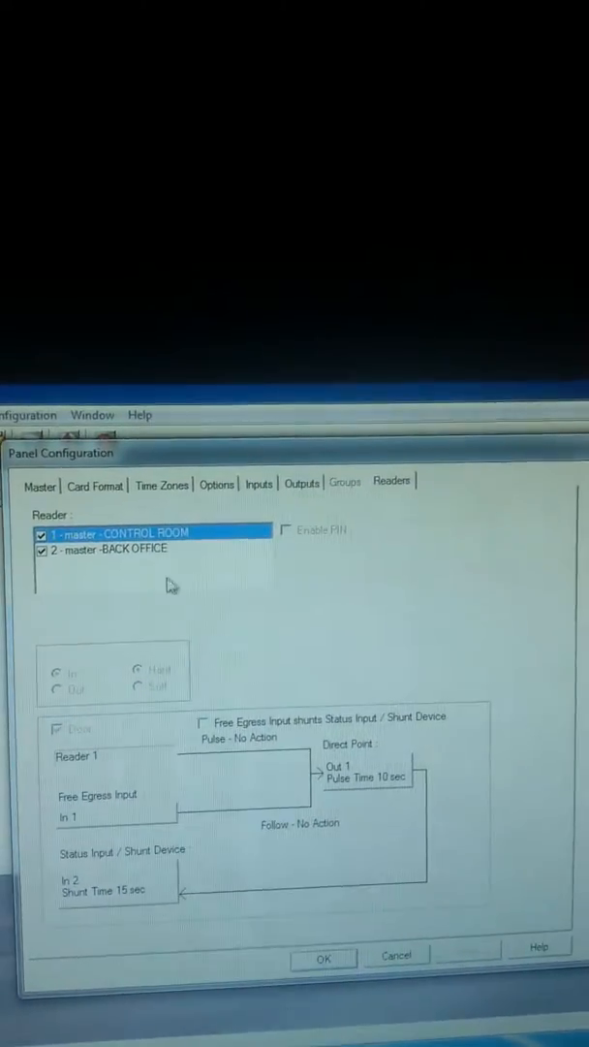
{"action": "left_click", "coordinate": [107, 550]}
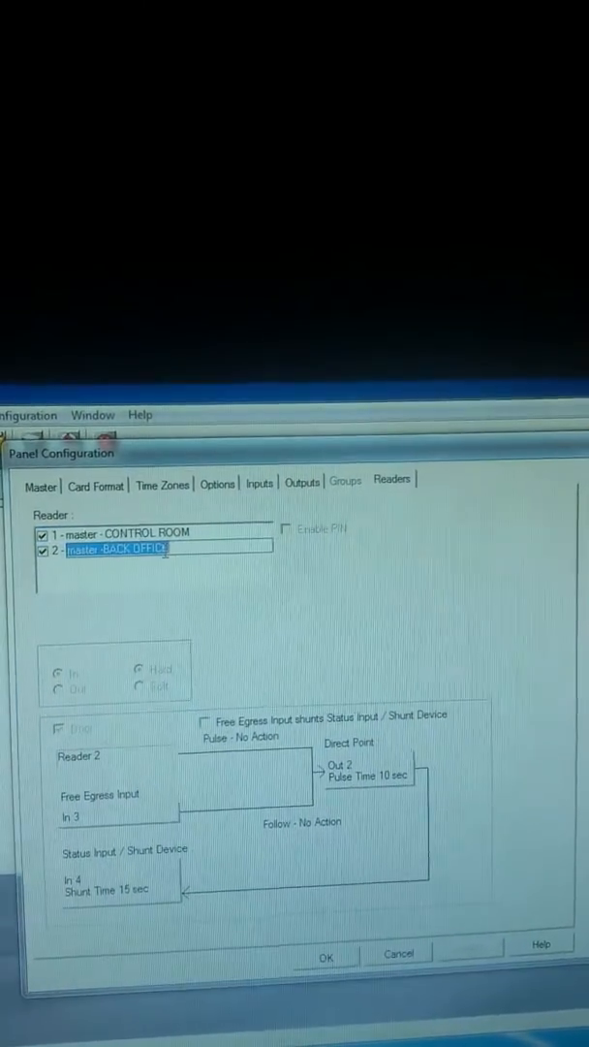